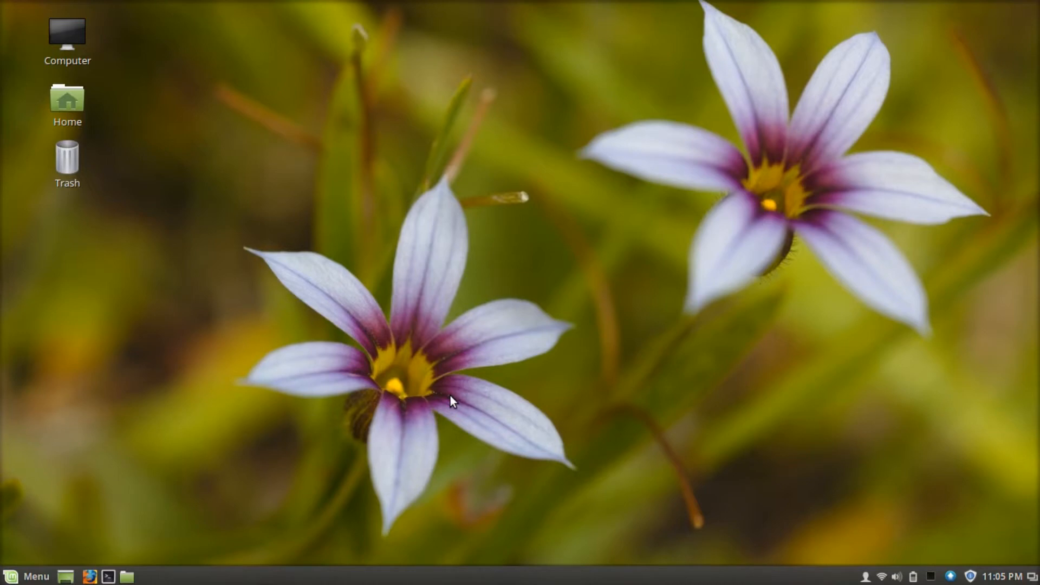
Step: Launch Firefox, load youtube.com, then add a blank tab with Ctrl+T and close it
{"action": "left_click", "coordinate": [65, 575]}
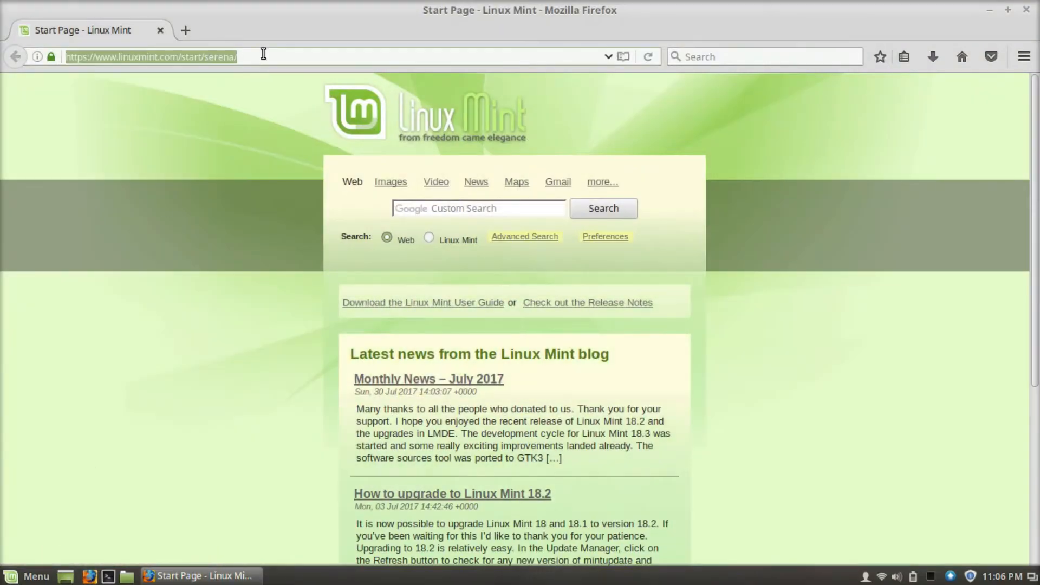
{"action": "type", "text": "youtube.com"}
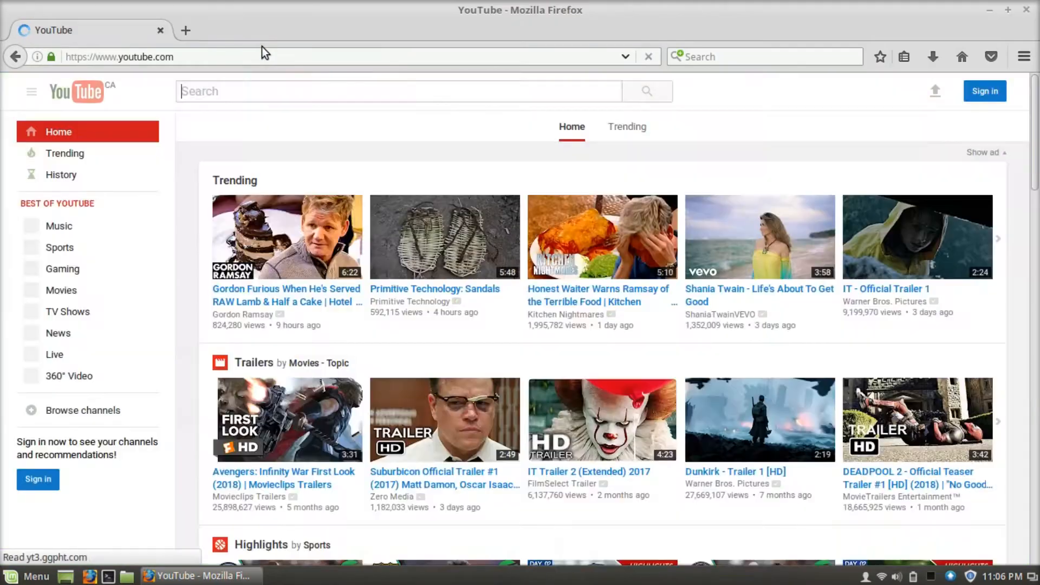
{"action": "key", "text": "ctrl+t"}
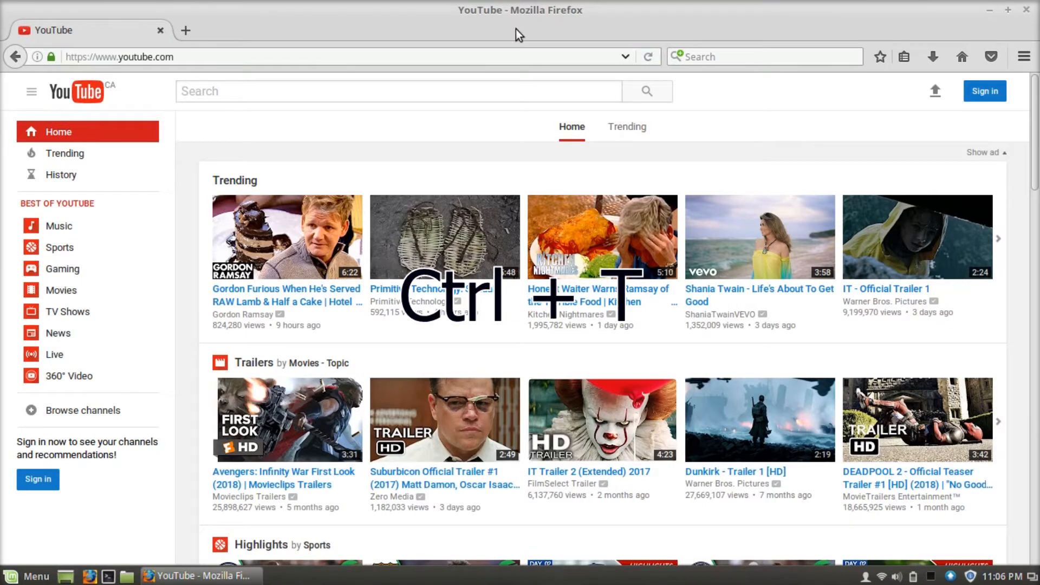
{"action": "key", "text": "ctrl+t"}
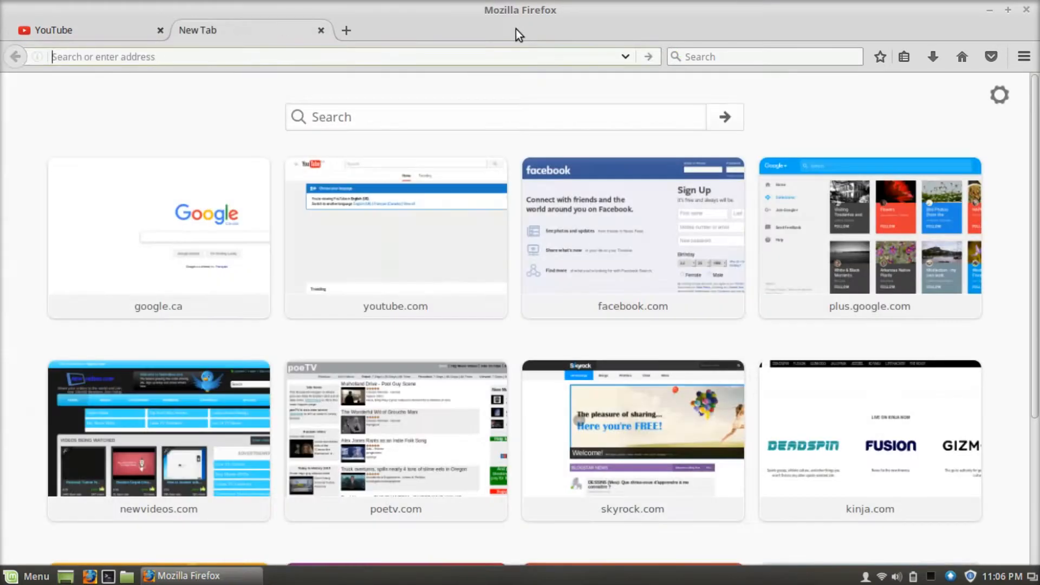
{"action": "left_click", "coordinate": [321, 30]}
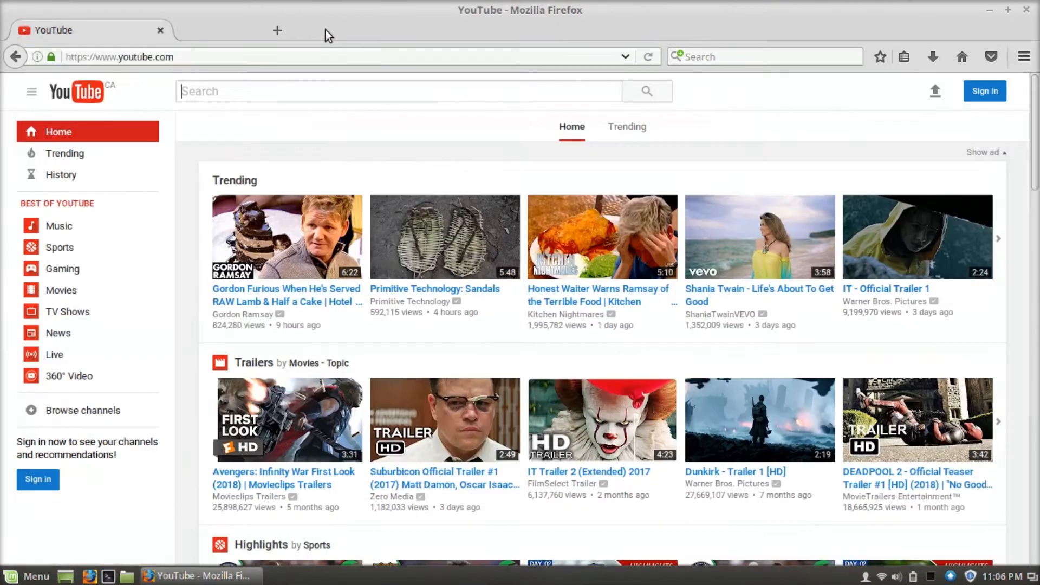
Step: Bookmark the YouTube page with Ctrl+D and view the bookmarks Library with Ctrl+Shift+O
{"action": "key", "text": "ctrl+d"}
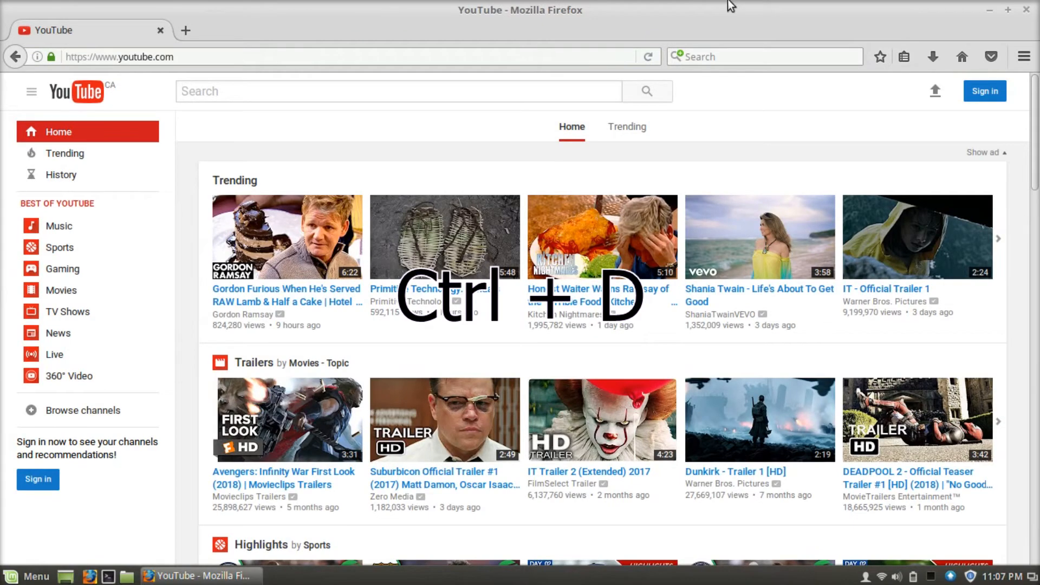
{"action": "key", "text": "ctrl+d"}
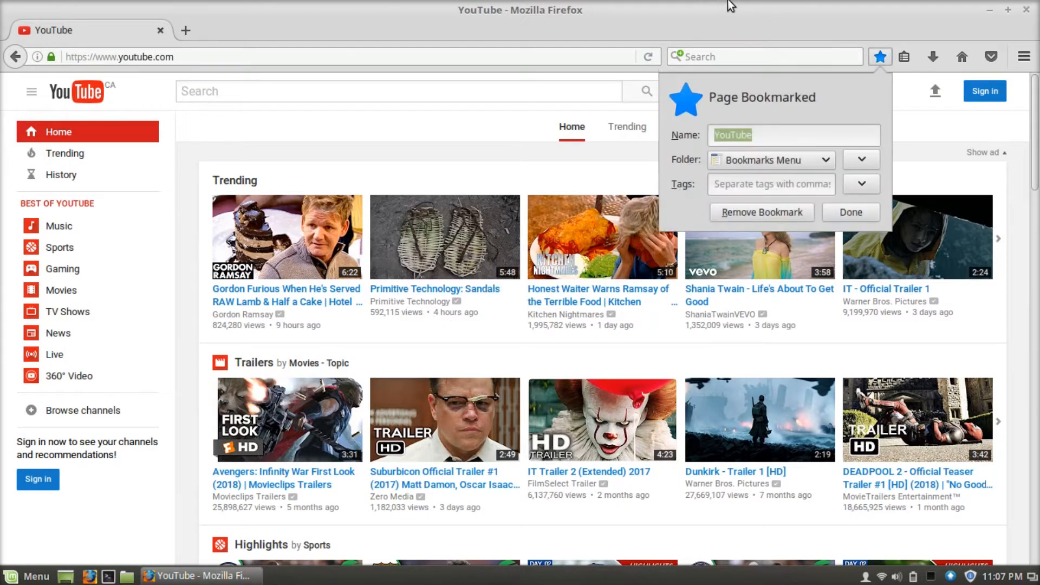
{"action": "key", "text": "ctrl+shift+o"}
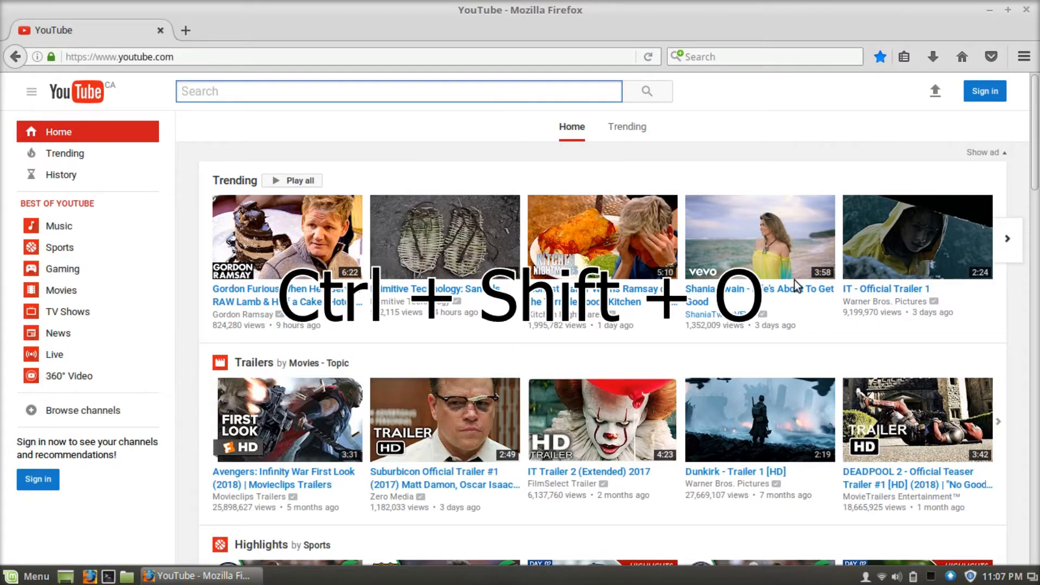
{"action": "key", "text": "ctrl+shift+o"}
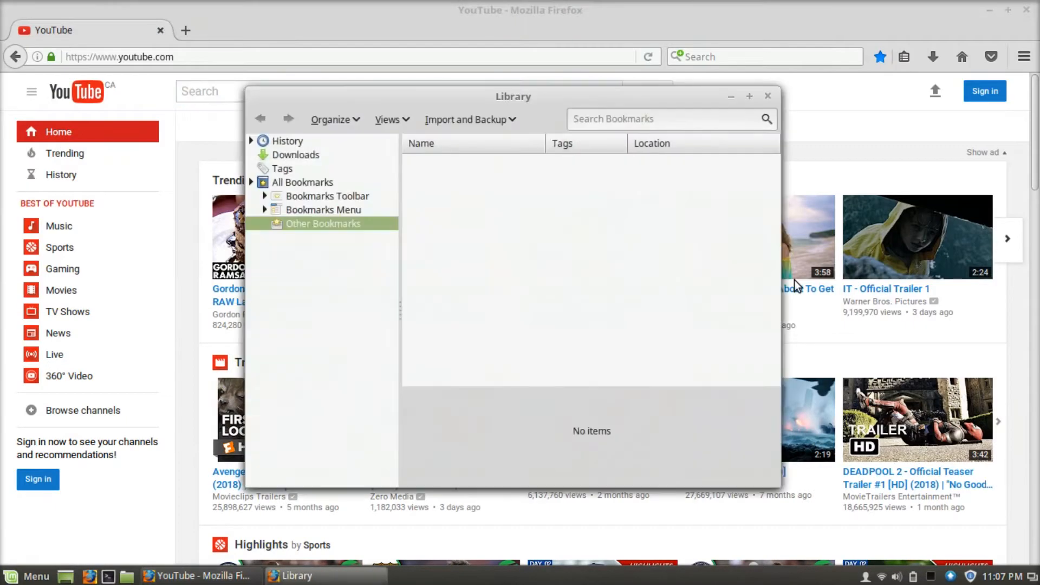
{"action": "left_click", "coordinate": [767, 96]}
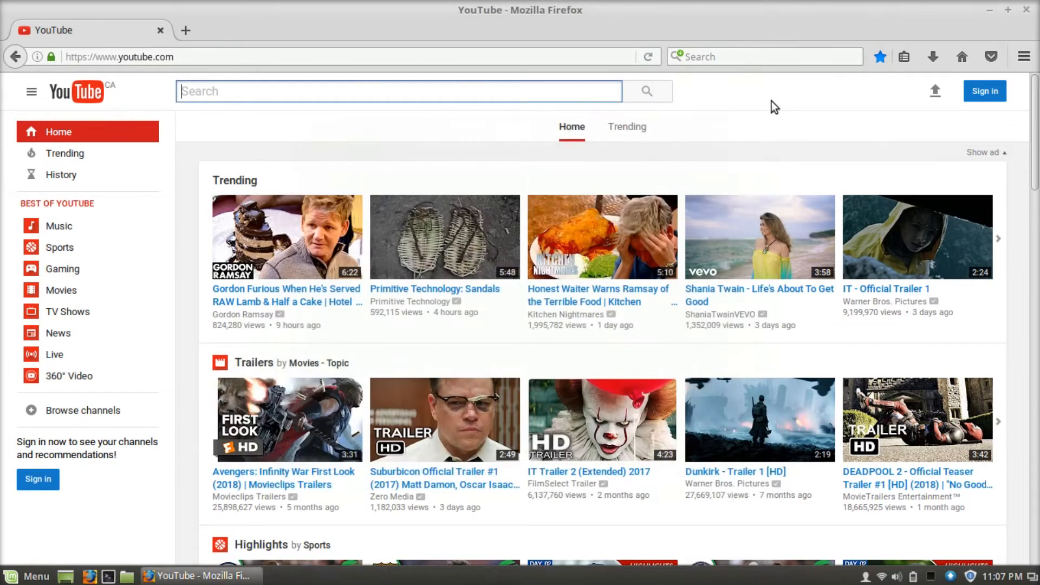
Step: Show the downloads list with Ctrl+Shift+Y
{"action": "key", "text": "ctrl+shift+y"}
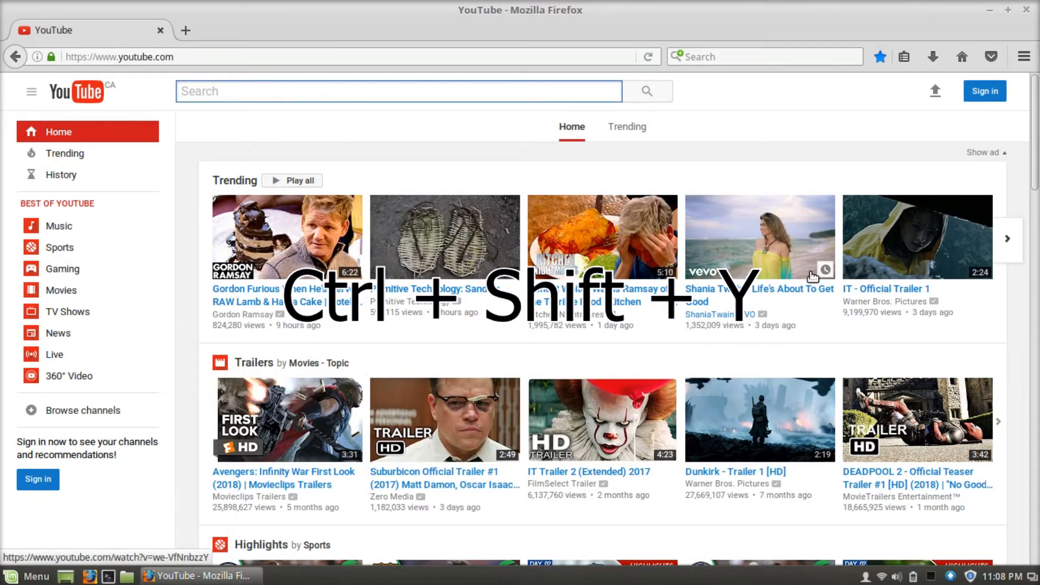
{"action": "key", "text": "ctrl+shift+y"}
{"action": "type", "text": "hello"}
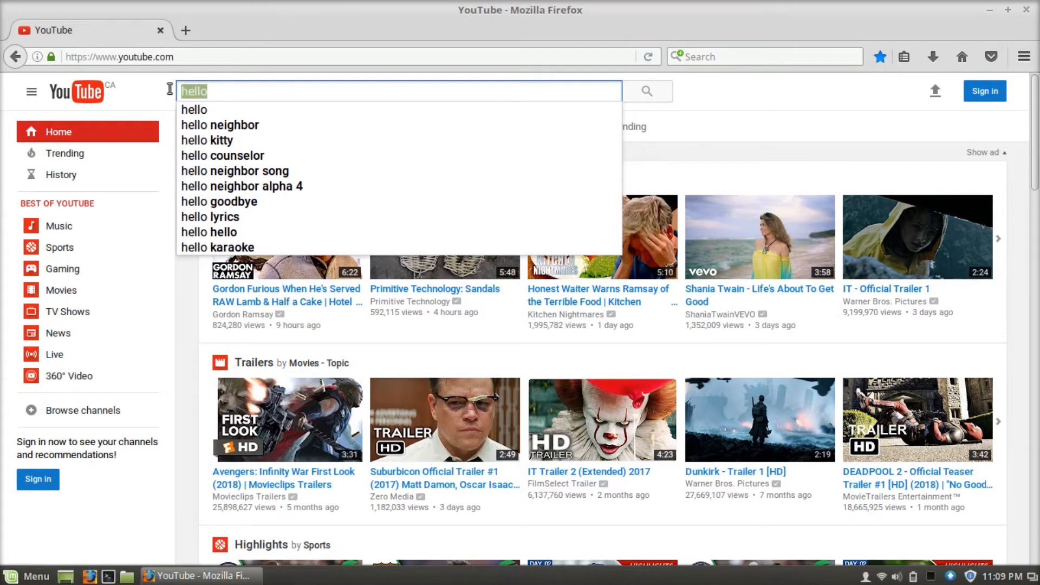
Step: Cut 'hello' from the search box, re-enter it, then select and copy it
{"action": "key", "text": "ctrl+x"}
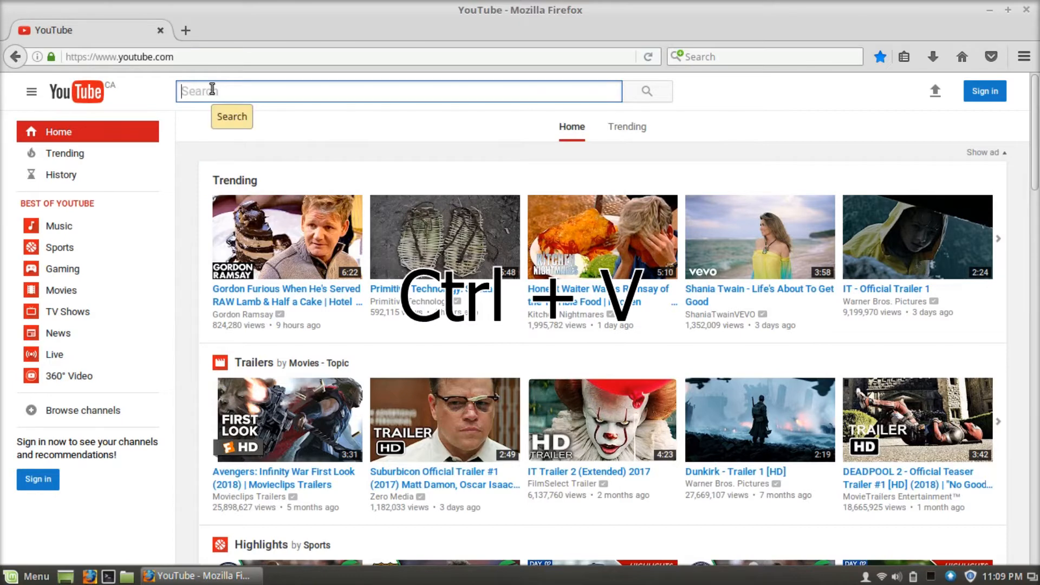
{"action": "type", "text": "hello"}
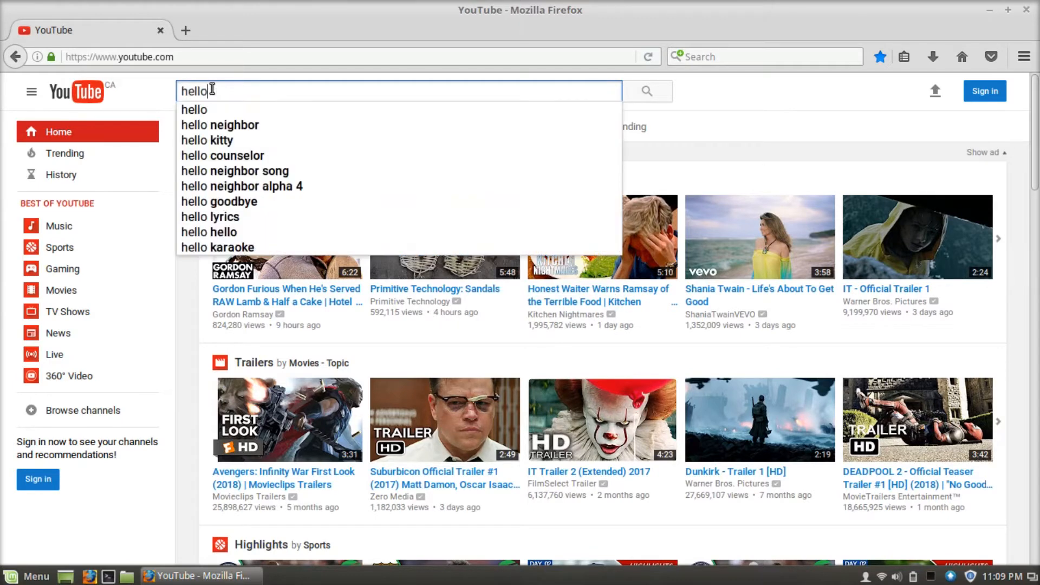
{"action": "key", "text": "ctrl+c"}
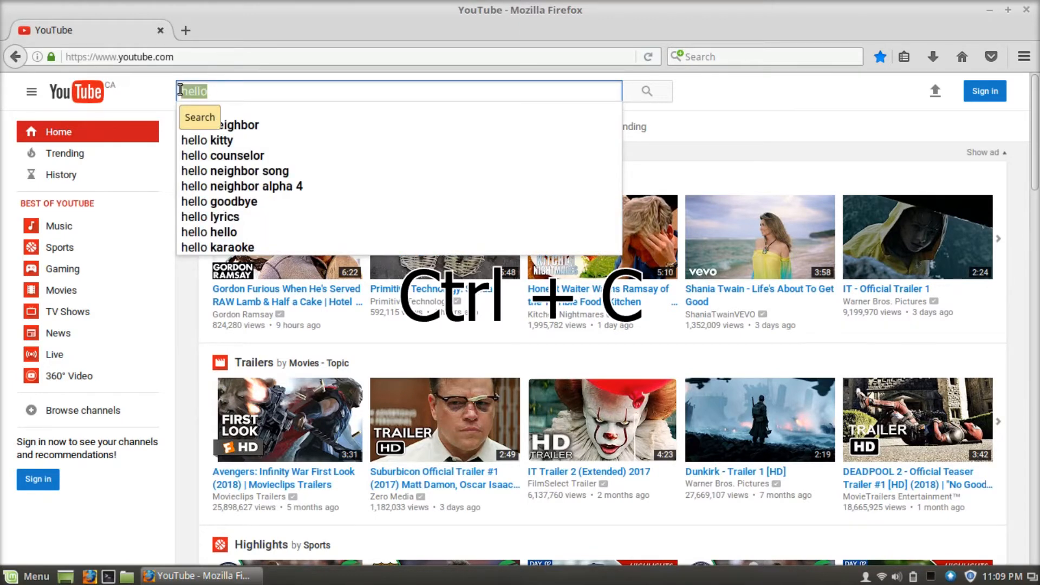
{"action": "key", "text": "ctrl+c"}
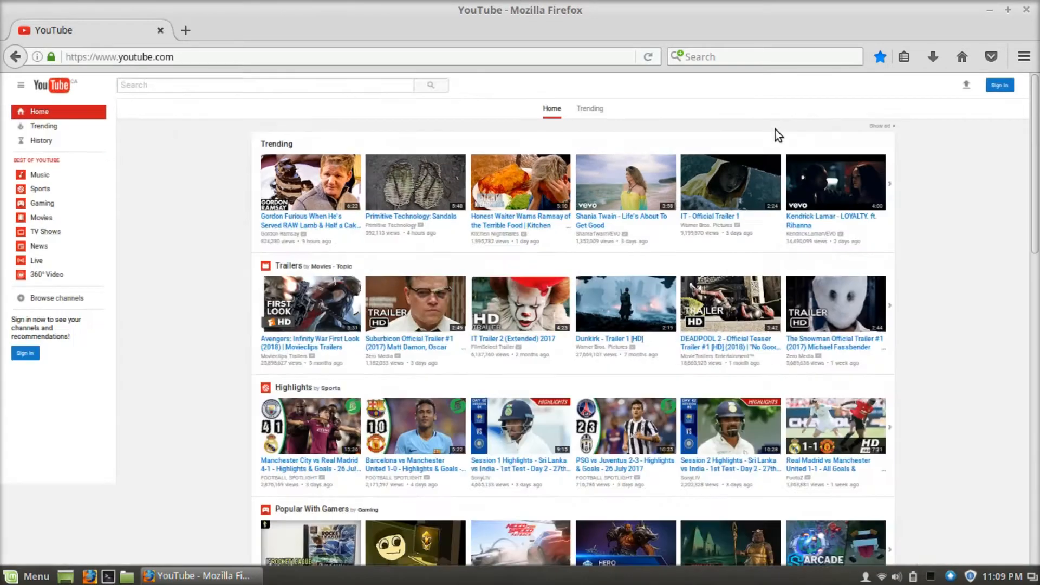
Step: Zoom the page with Ctrl+- / Ctrl++ and reset it to normal size with Ctrl+0
{"action": "key", "text": "ctrl+minus"}
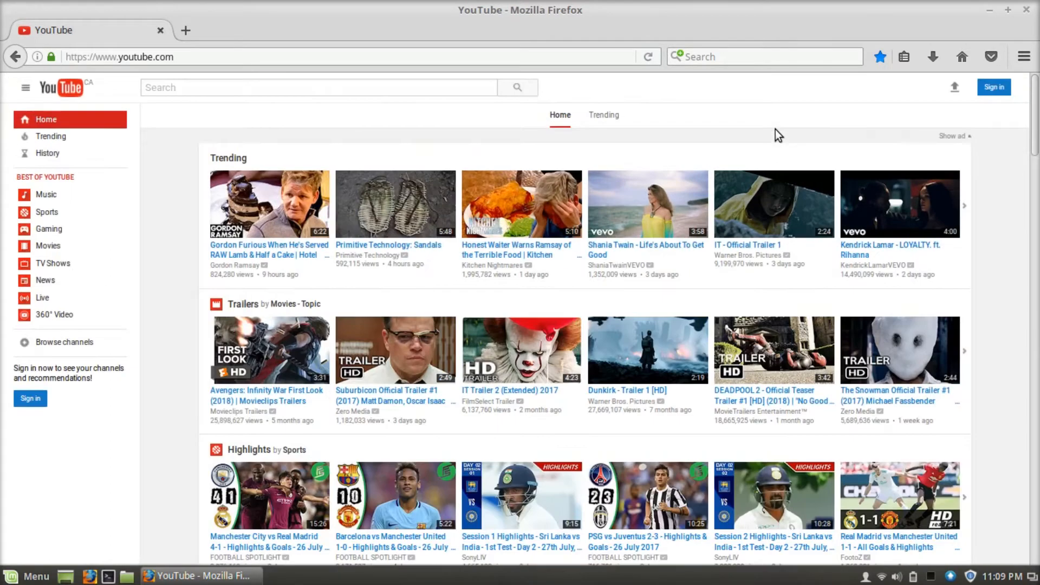
{"action": "key", "text": "ctrl+0"}
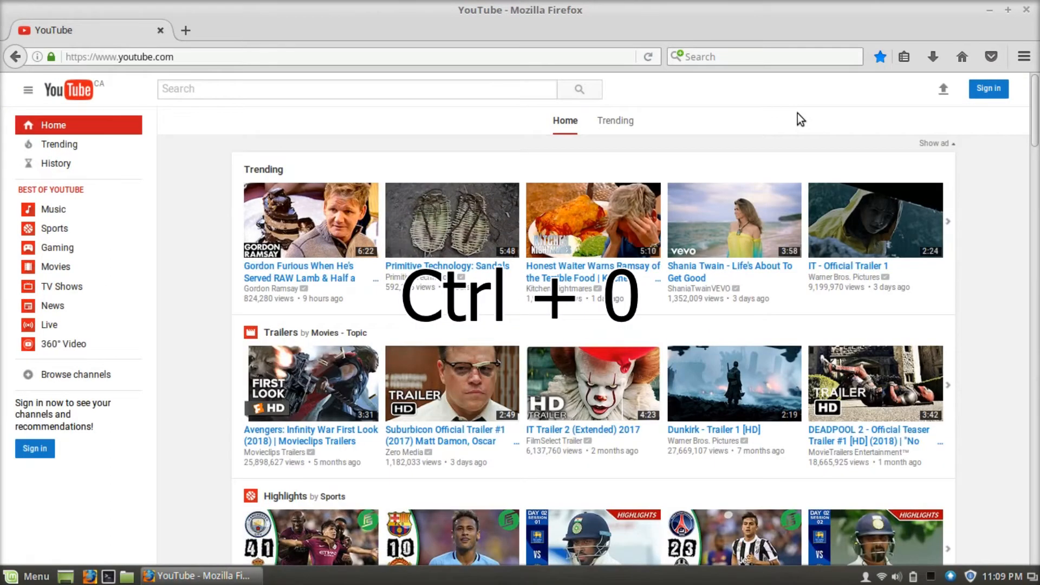
{"action": "key", "text": "ctrl+0"}
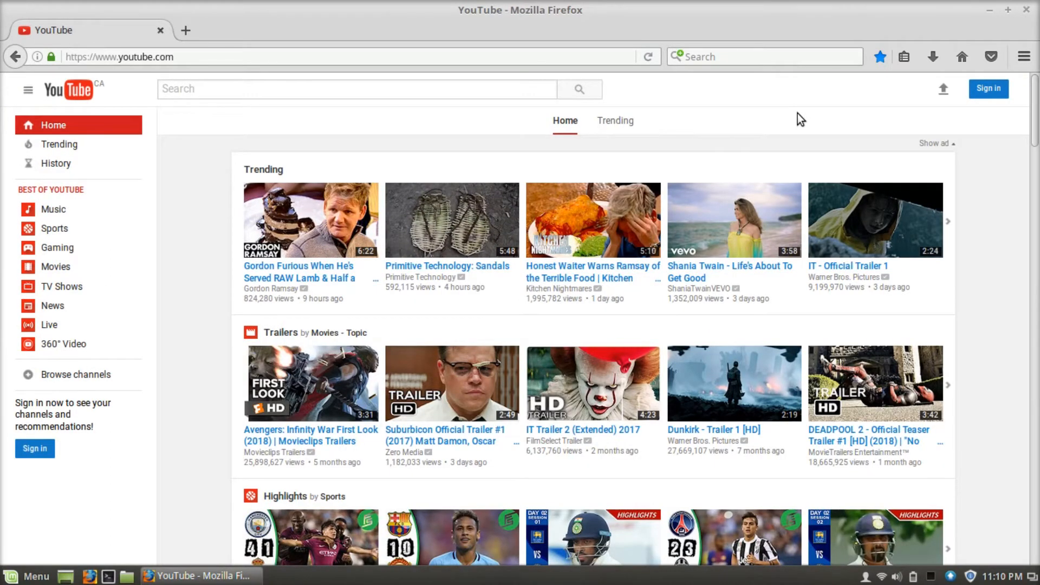
{"action": "key", "text": "Ctrl+n"}
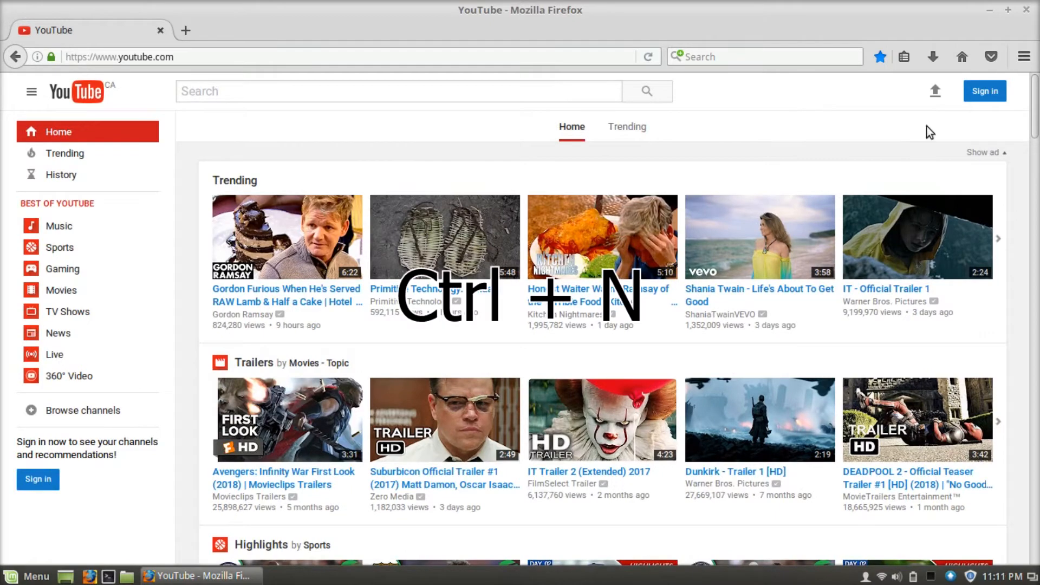
{"action": "key", "text": "ctrl+n"}
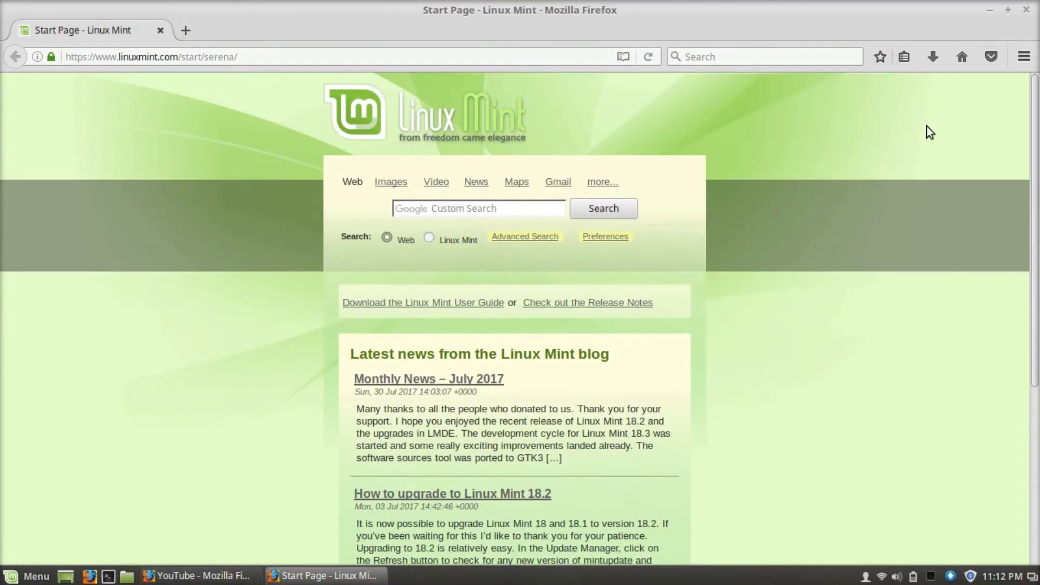
{"action": "key", "text": "ctrl+shift+p"}
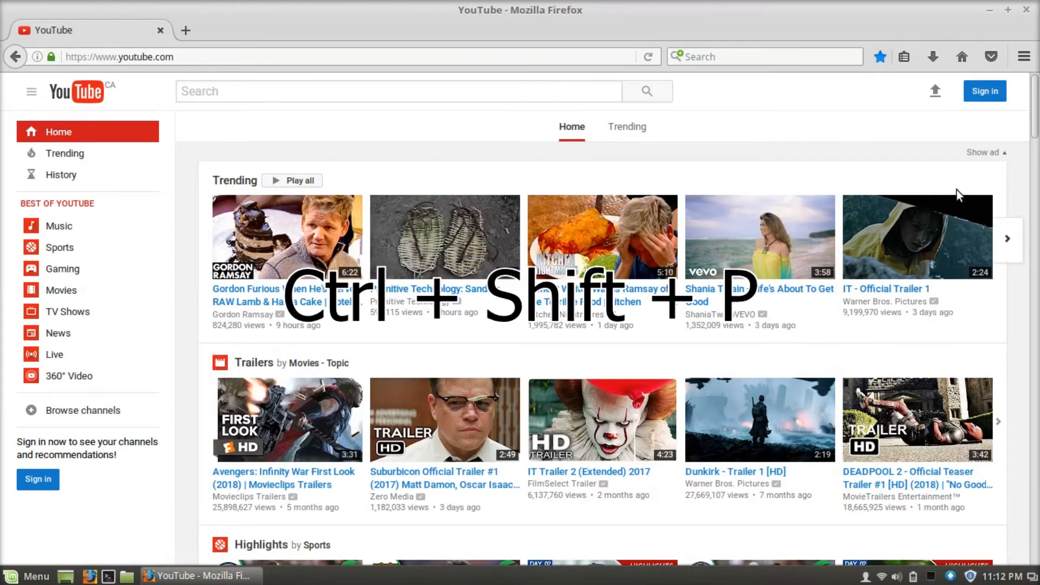
{"action": "key", "text": "ctrl+shift+p"}
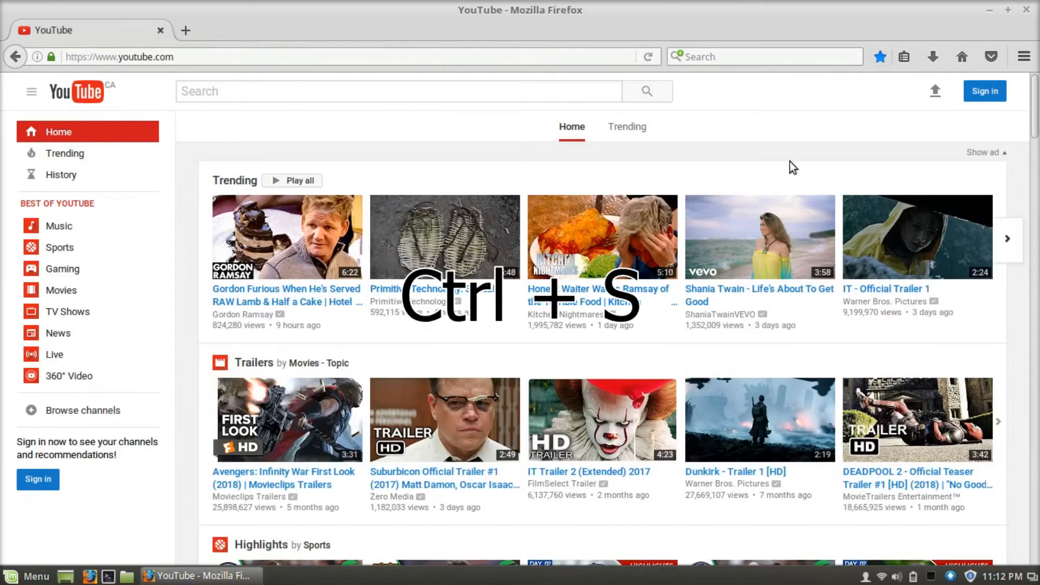
{"action": "key", "text": "ctrl+s"}
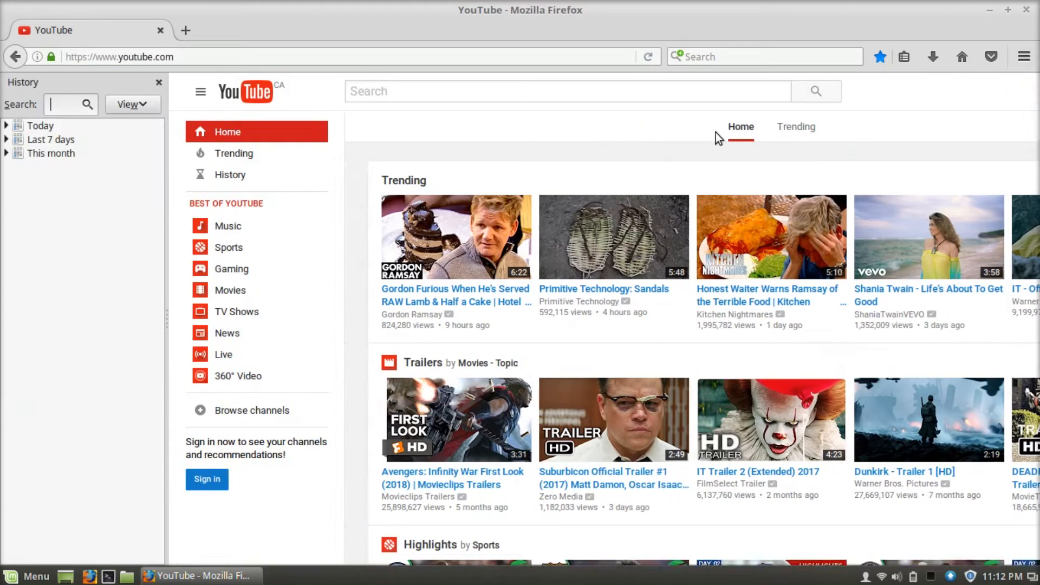
{"action": "left_click", "coordinate": [158, 81]}
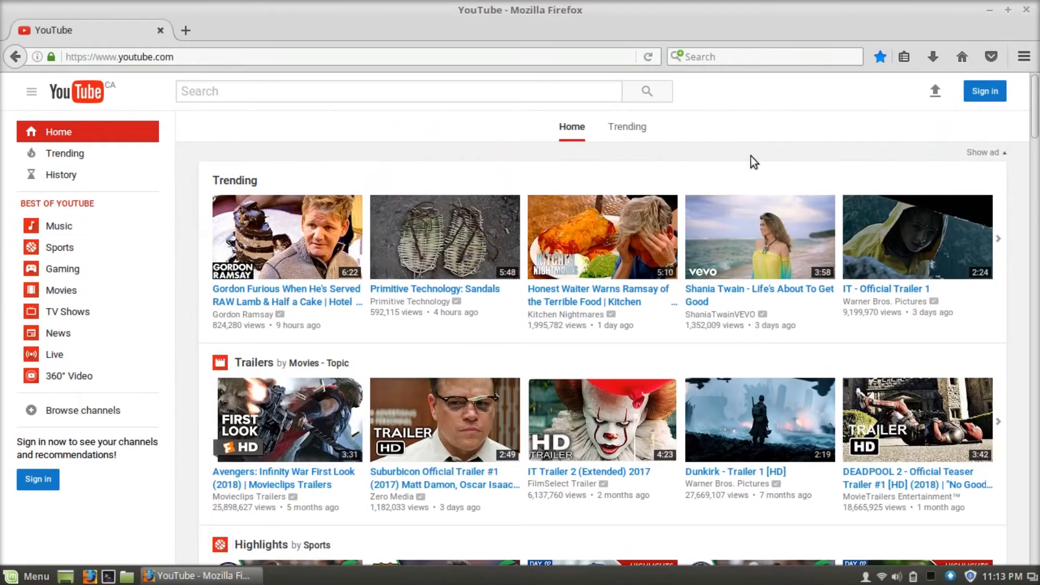
{"action": "key", "text": "ctrl+f"}
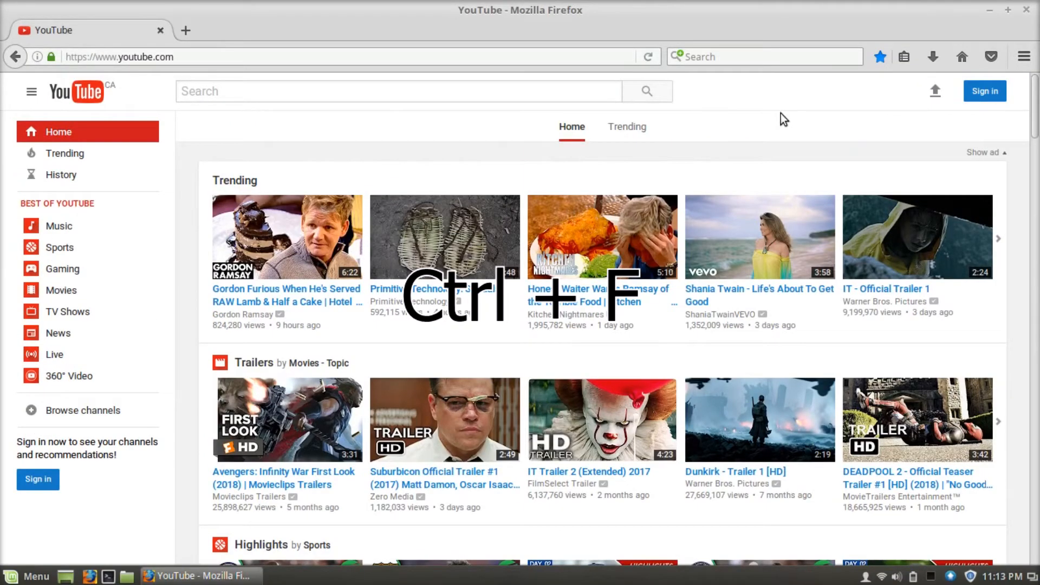
{"action": "key", "text": "ctrl+f"}
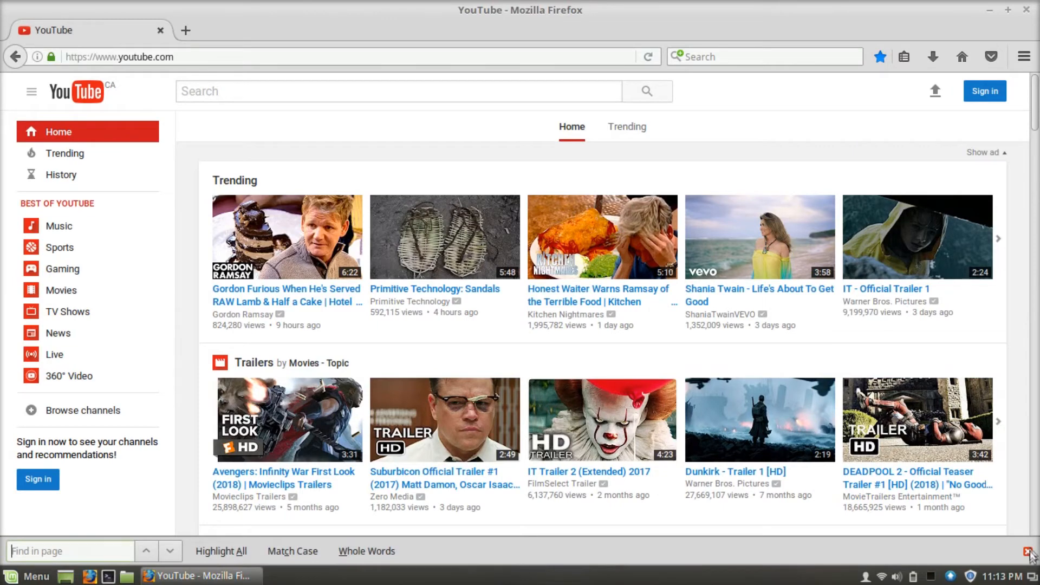
{"action": "key", "text": "ctrl+shift+a"}
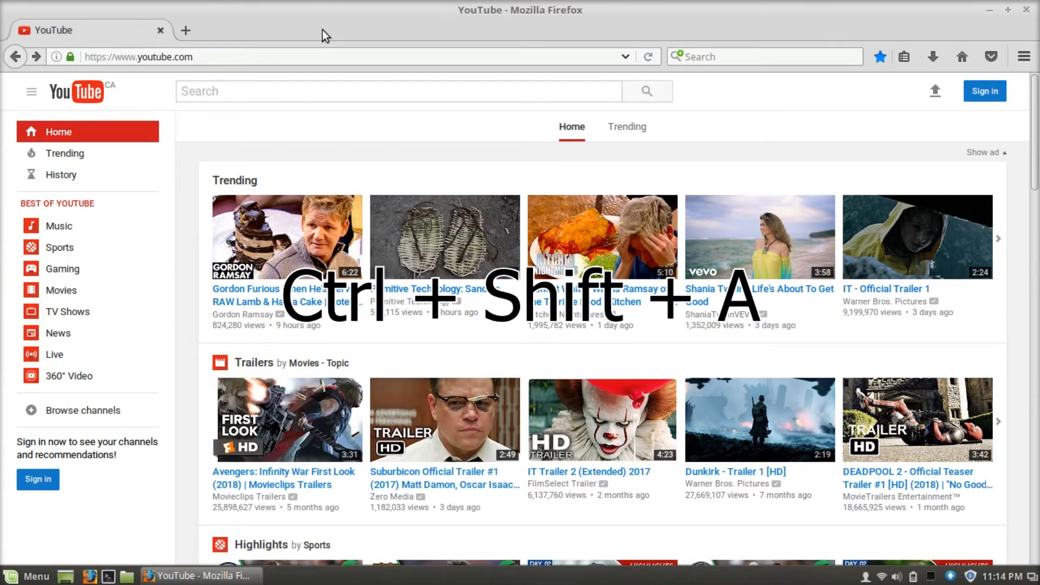
{"action": "key", "text": "ctrl+shift+a"}
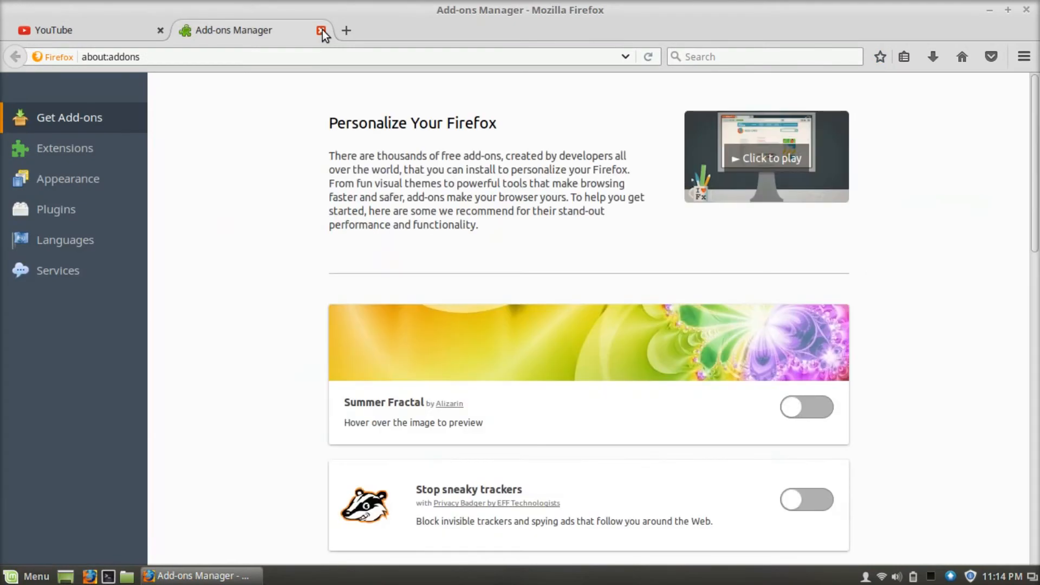
{"action": "left_click", "coordinate": [67, 178]}
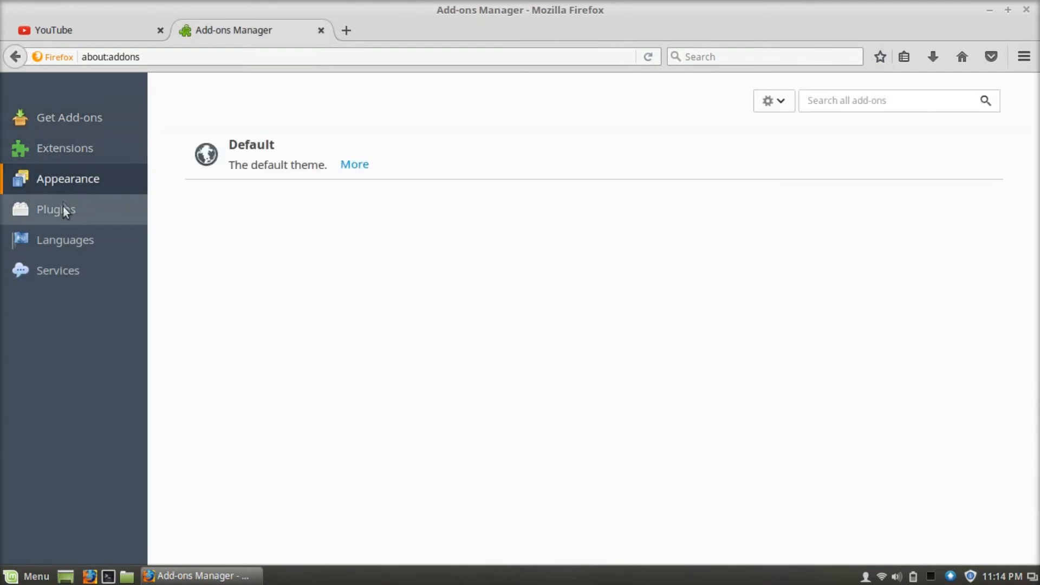
{"action": "left_click", "coordinate": [55, 209]}
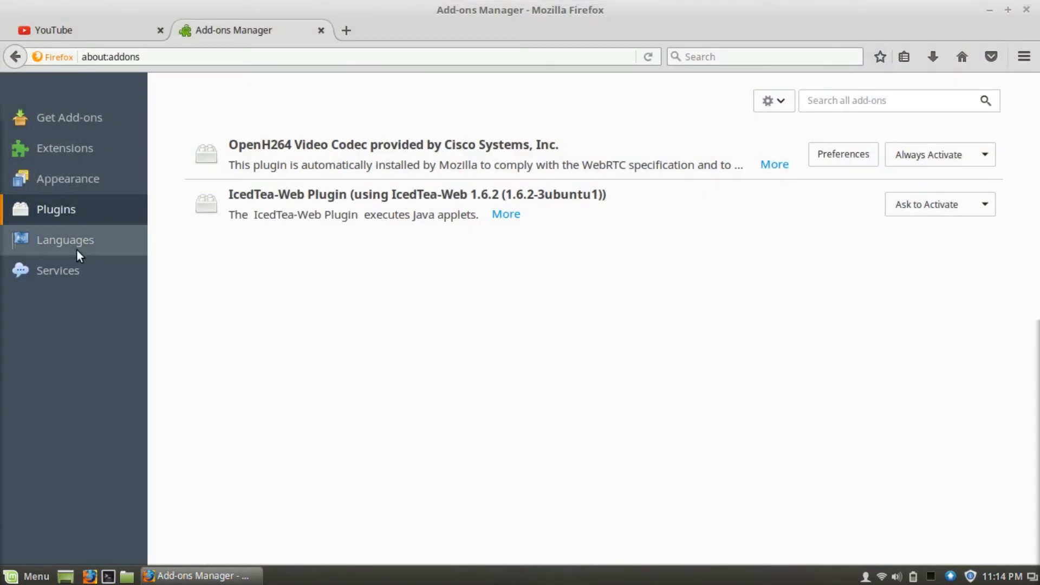
{"action": "left_click", "coordinate": [57, 269]}
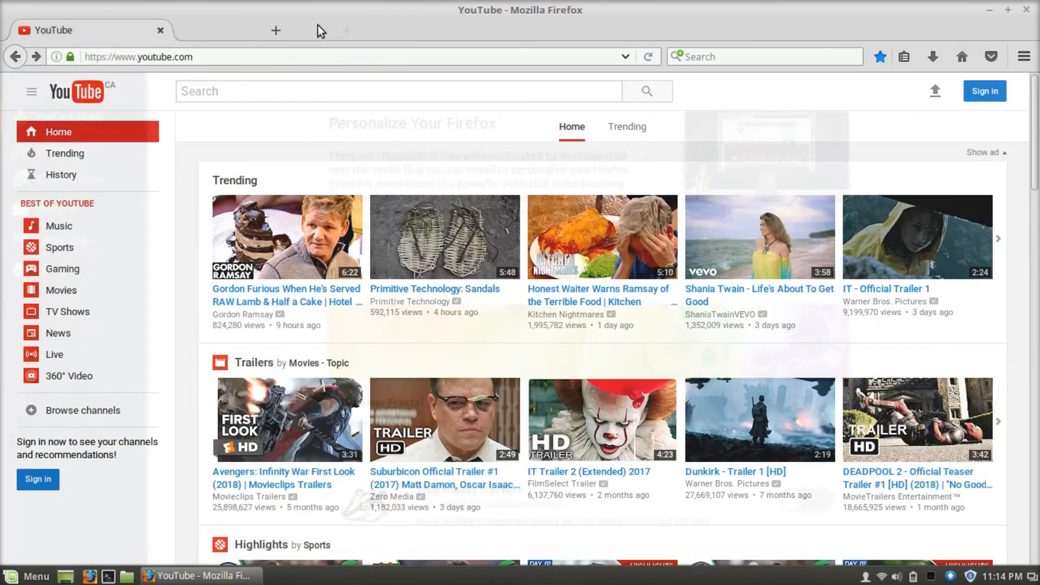
{"action": "key", "text": "ctrl+shift+i"}
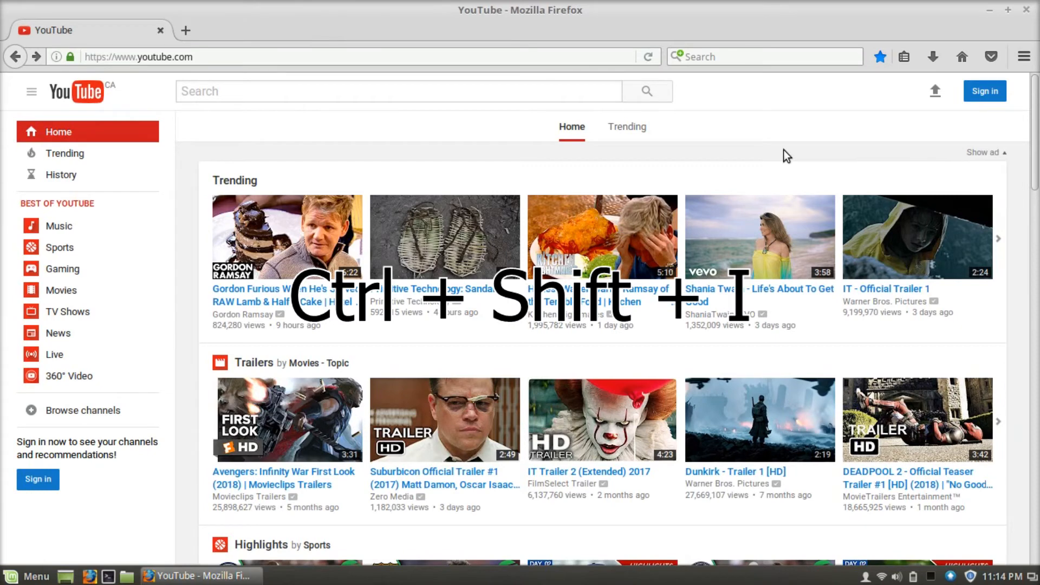
{"action": "key", "text": "ctrl+shift+i"}
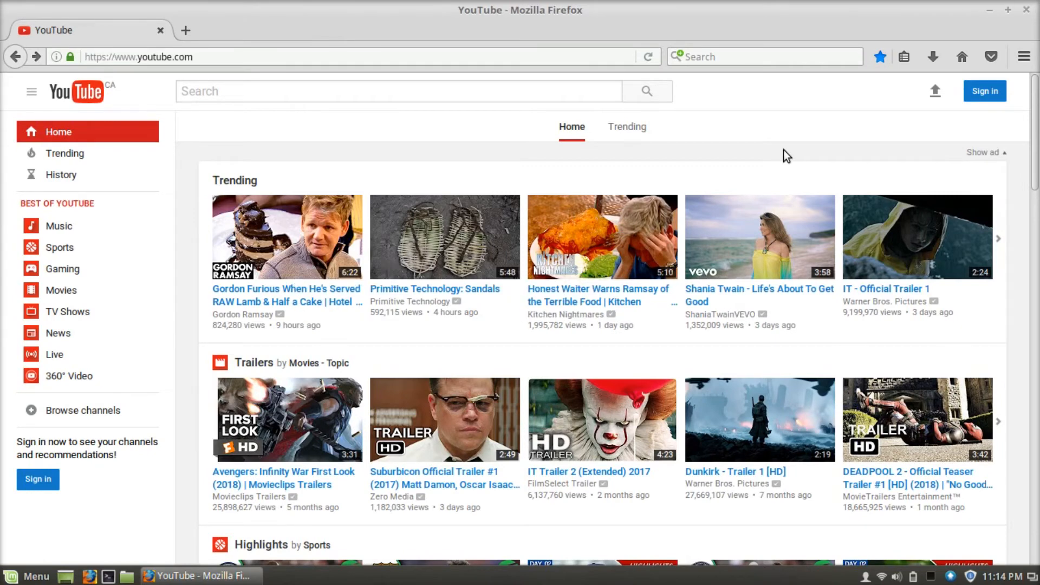
{"action": "key", "text": "F12"}
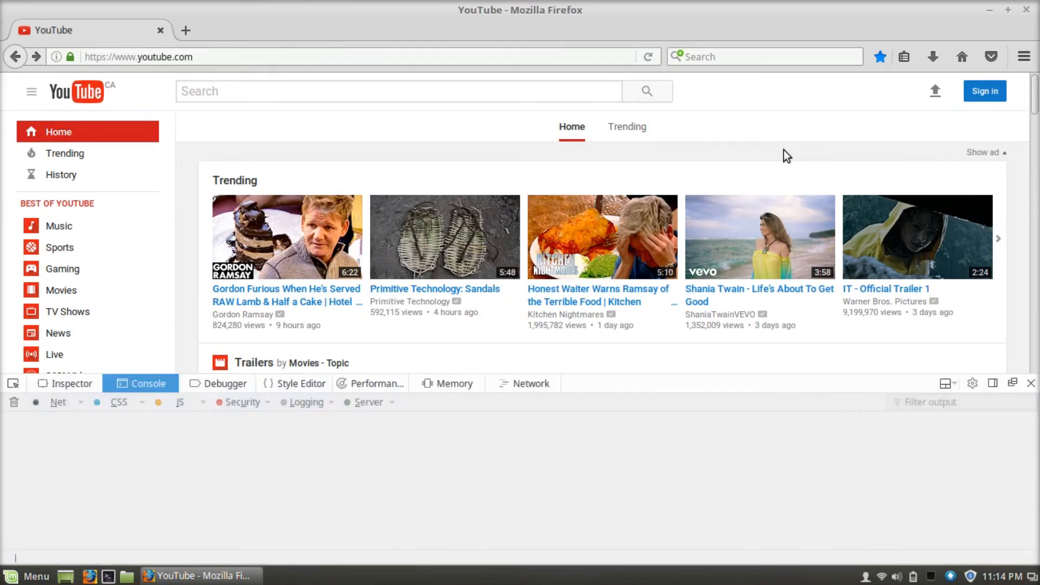
{"action": "left_click", "coordinate": [64, 383]}
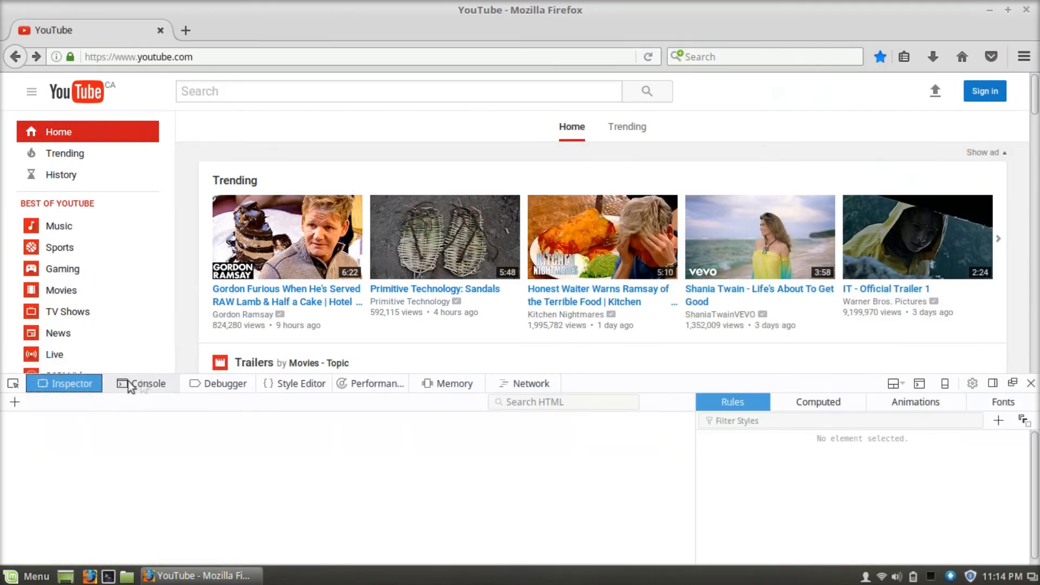
{"action": "left_click", "coordinate": [146, 384]}
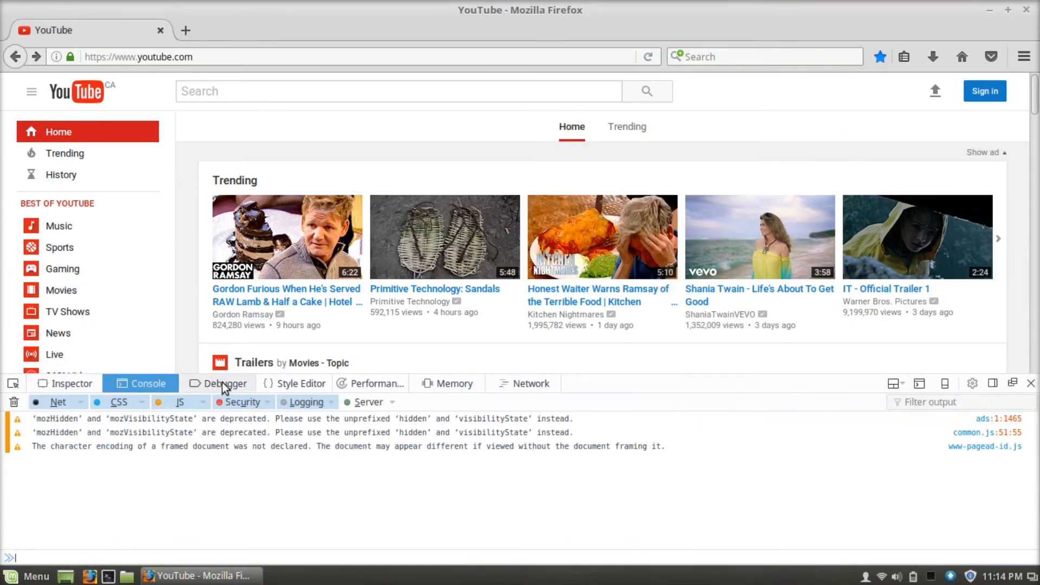
{"action": "left_click", "coordinate": [299, 383]}
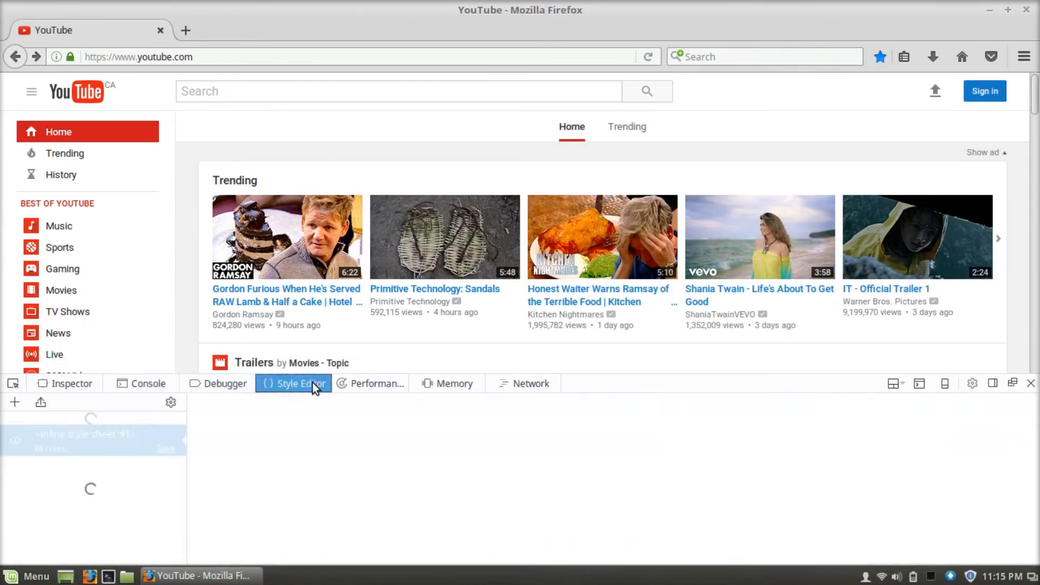
{"action": "left_click", "coordinate": [370, 384]}
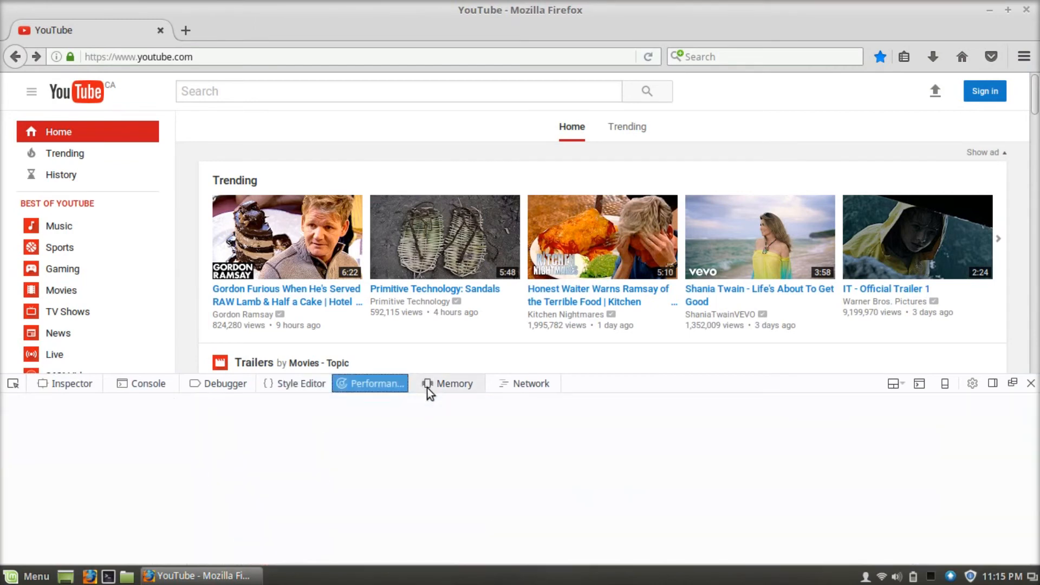
{"action": "left_click", "coordinate": [454, 383]}
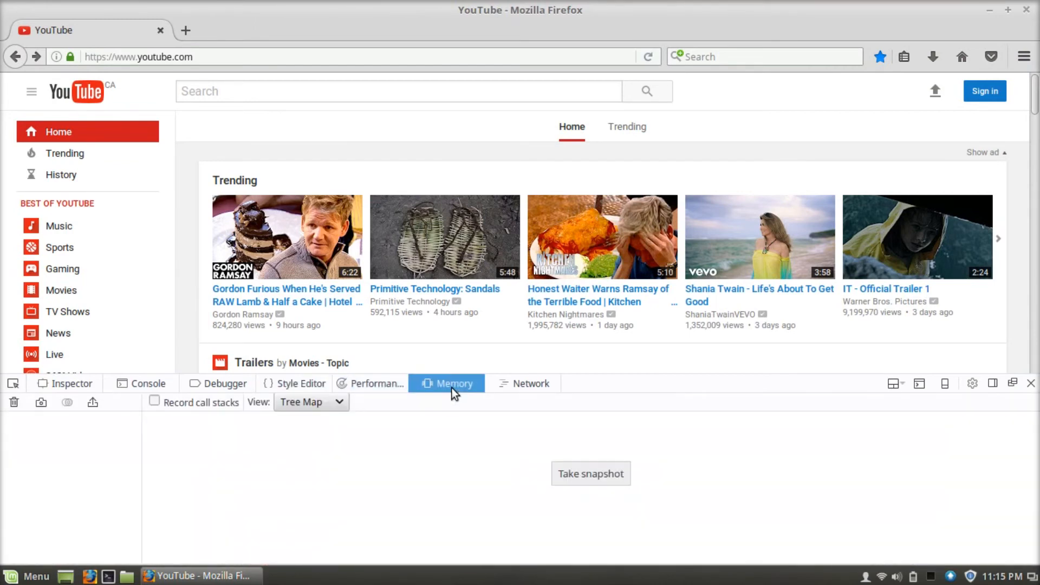
{"action": "left_click", "coordinate": [529, 383]}
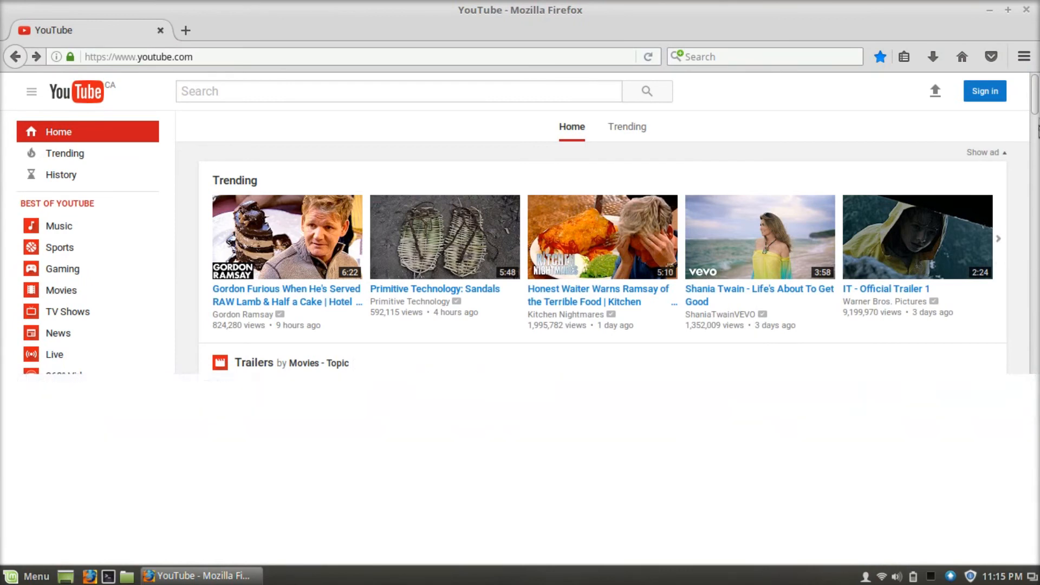
Step: Quit Firefox with Ctrl+Q, returning to the Linux Mint desktop
{"action": "key", "text": "ctrl+q"}
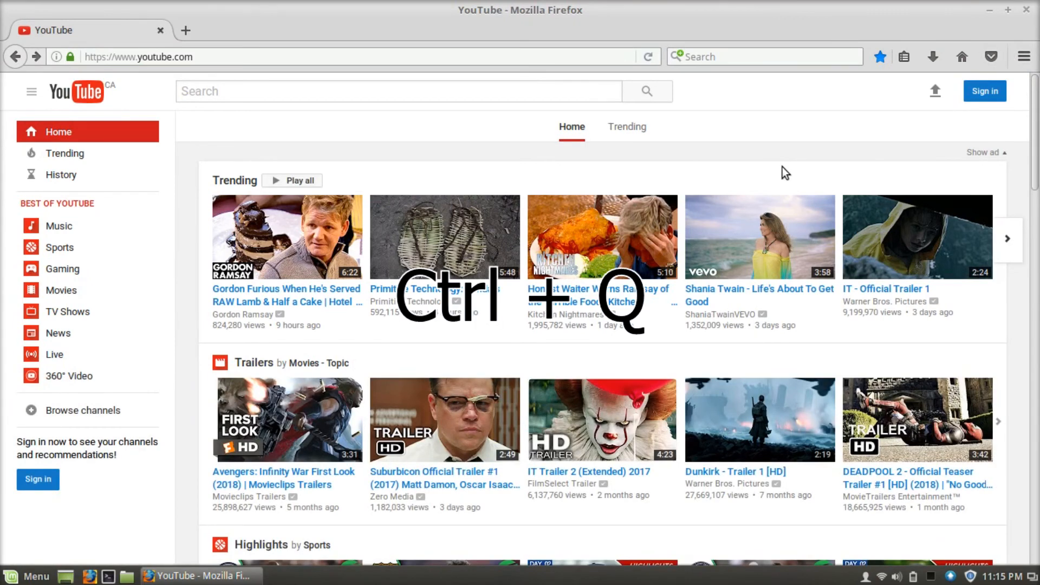
{"action": "key", "text": "ctrl+q"}
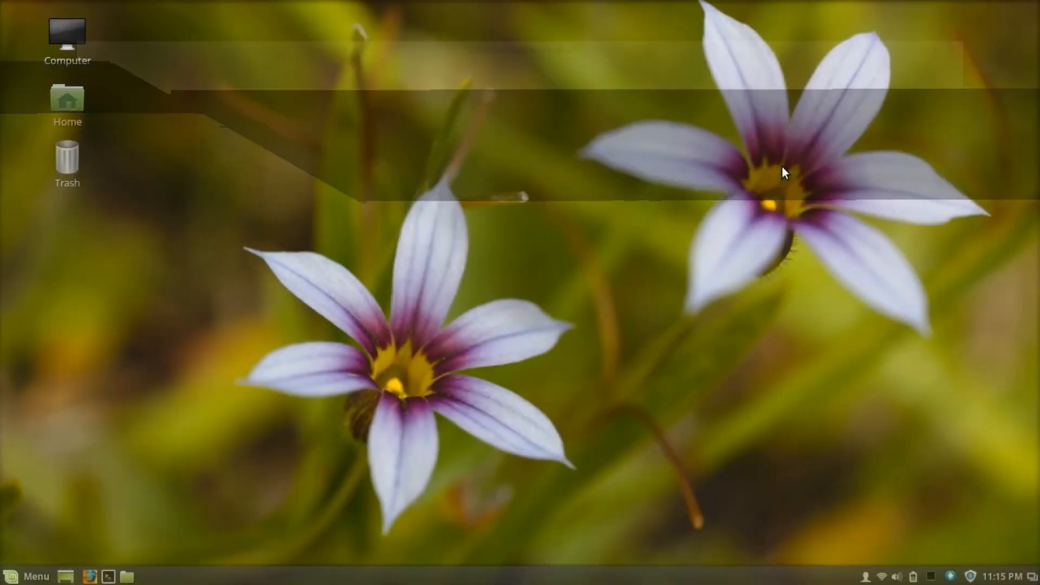